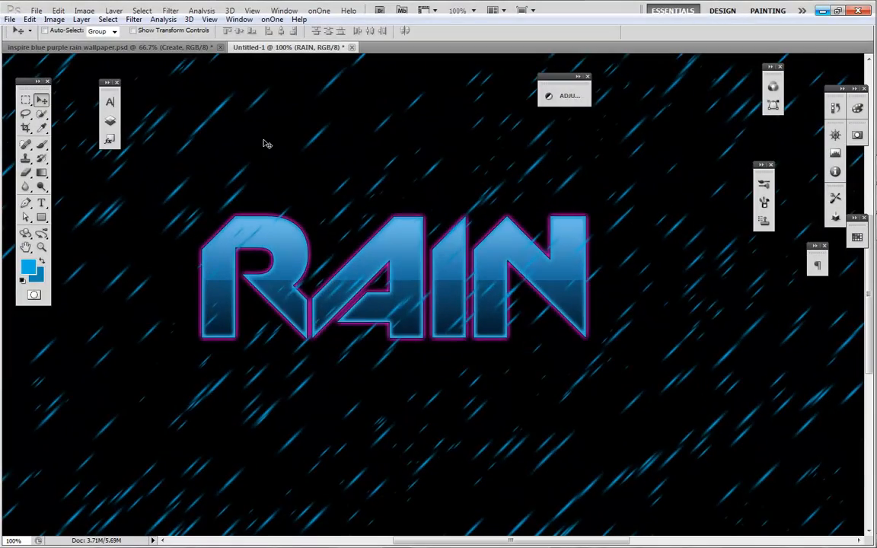
{"action": "mouse_move", "coordinate": [308, 200]}
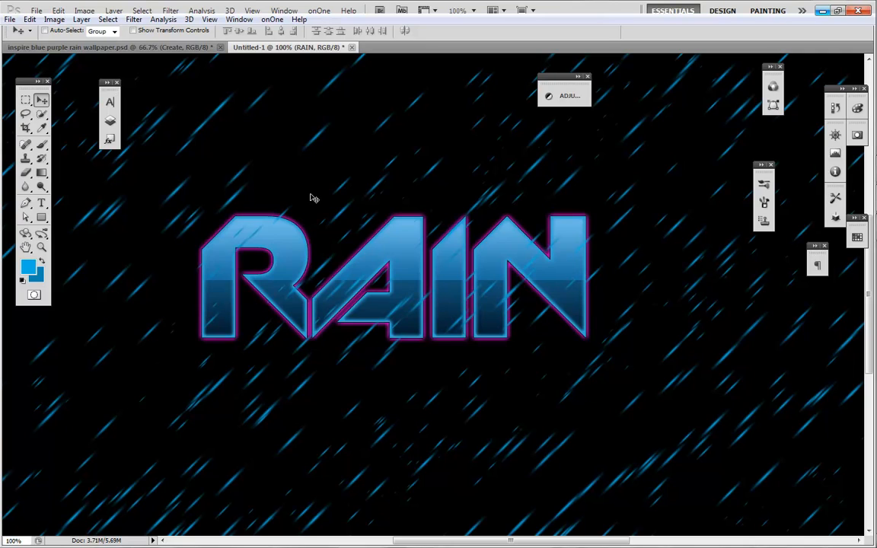
{"action": "mouse_move", "coordinate": [373, 236]}
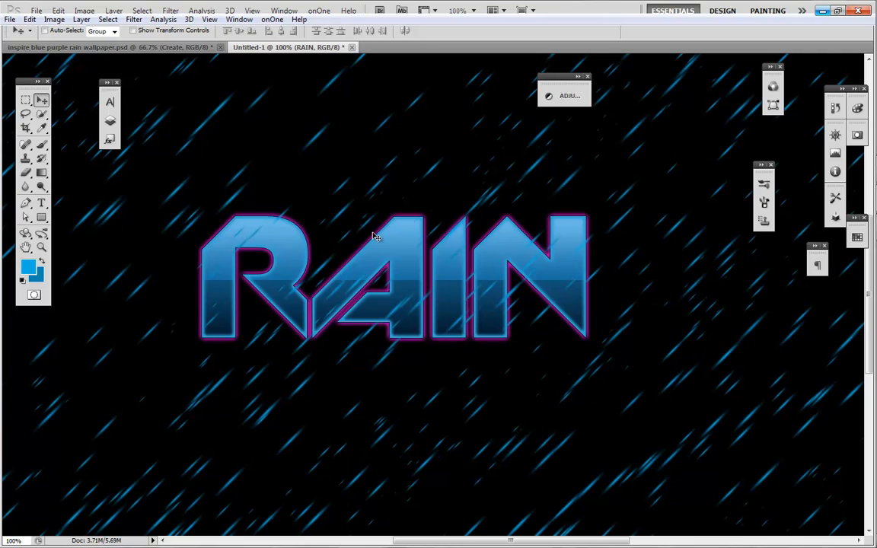
{"action": "mouse_move", "coordinate": [388, 251]}
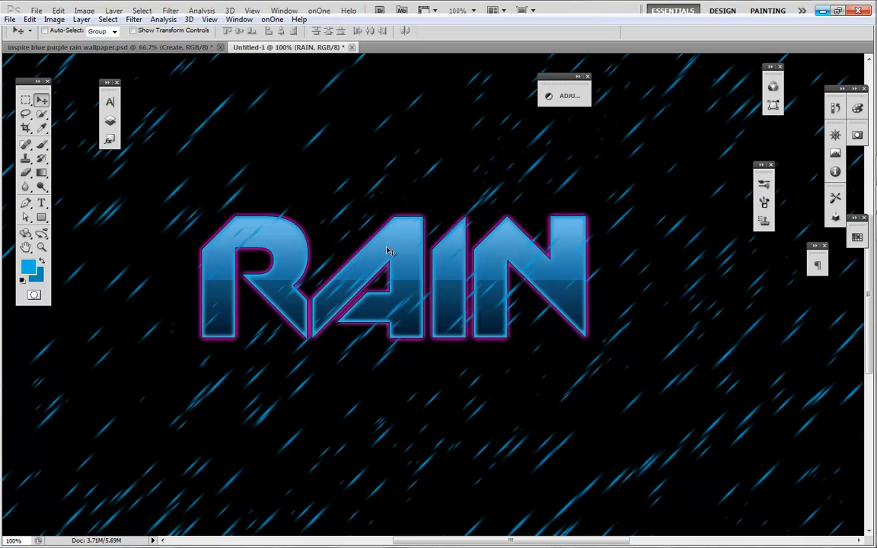
{"action": "mouse_move", "coordinate": [379, 278]}
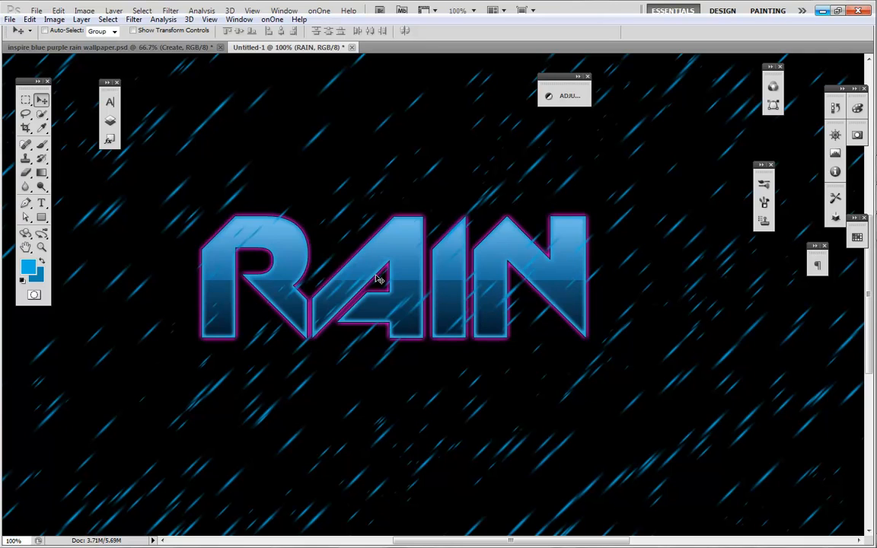
{"action": "mouse_move", "coordinate": [425, 276]}
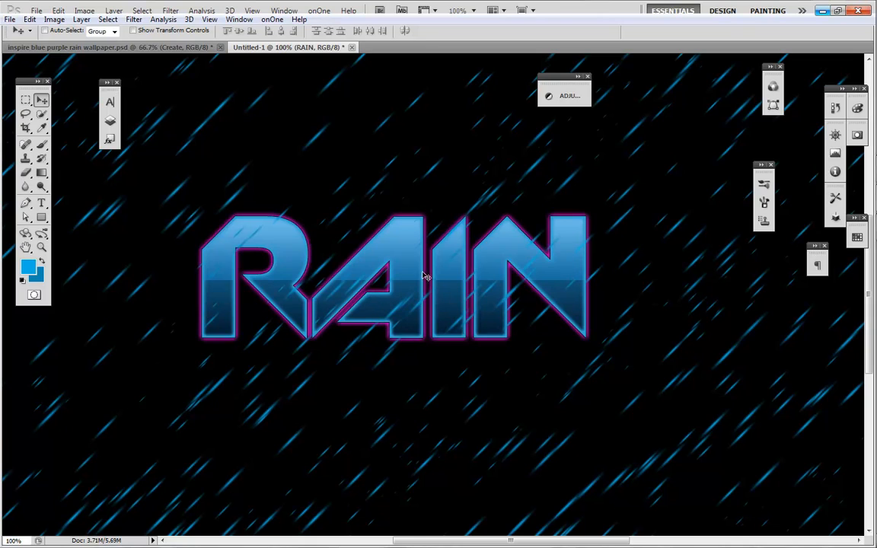
{"action": "mouse_move", "coordinate": [296, 198]}
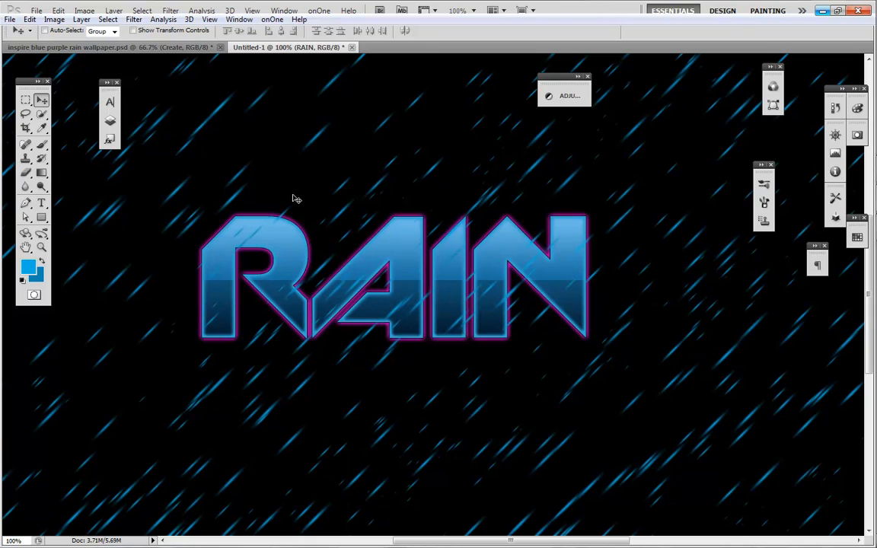
- Create a new untitled document with a solid black background
{"action": "left_click", "coordinate": [35, 10]}
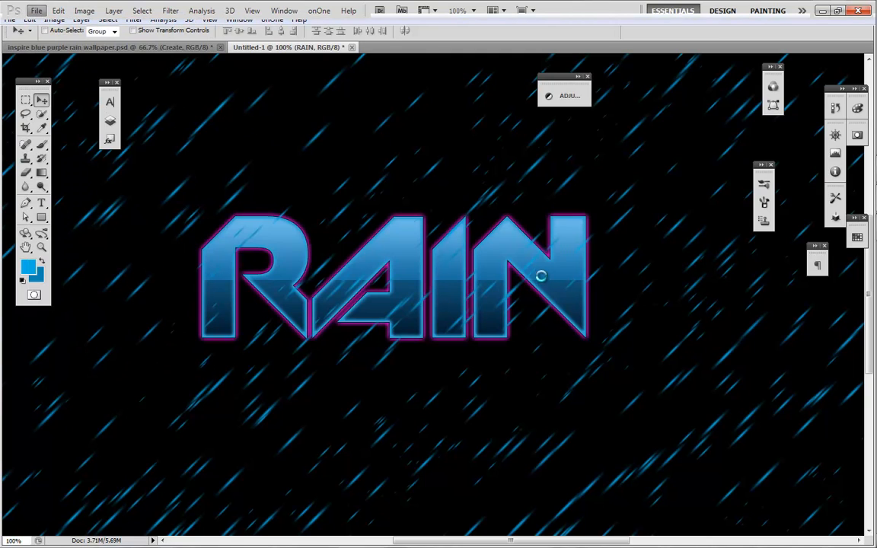
{"action": "mouse_move", "coordinate": [485, 242]}
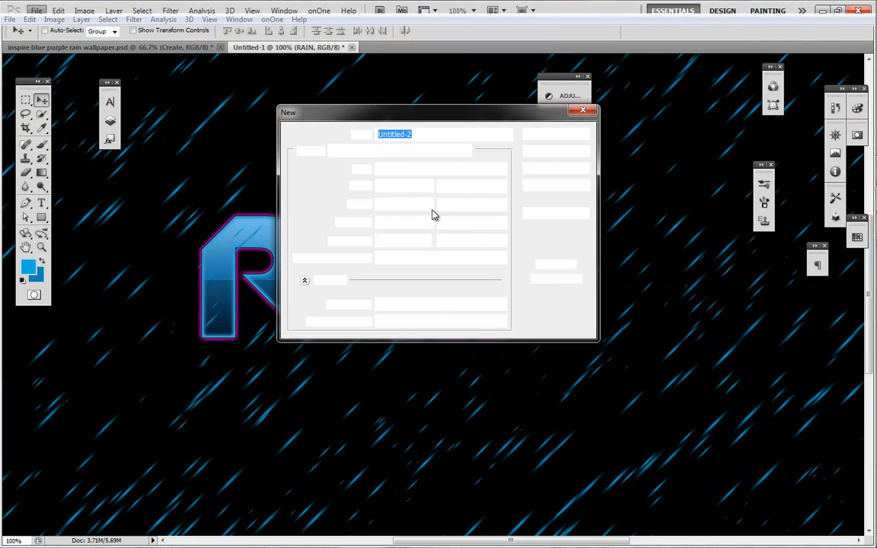
{"action": "left_click", "coordinate": [583, 110]}
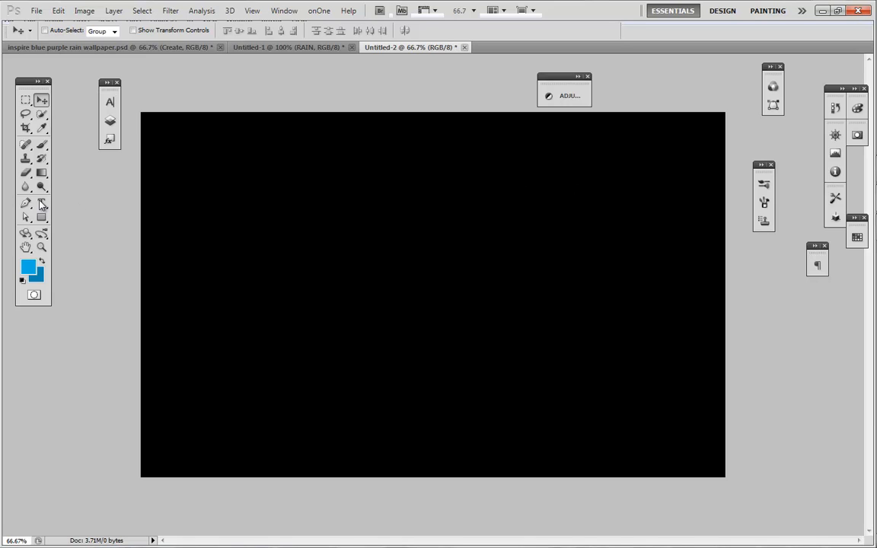
- Type RAIN in bright blue Slant lettering and move it to the canvas centre
{"action": "left_click", "coordinate": [41, 202]}
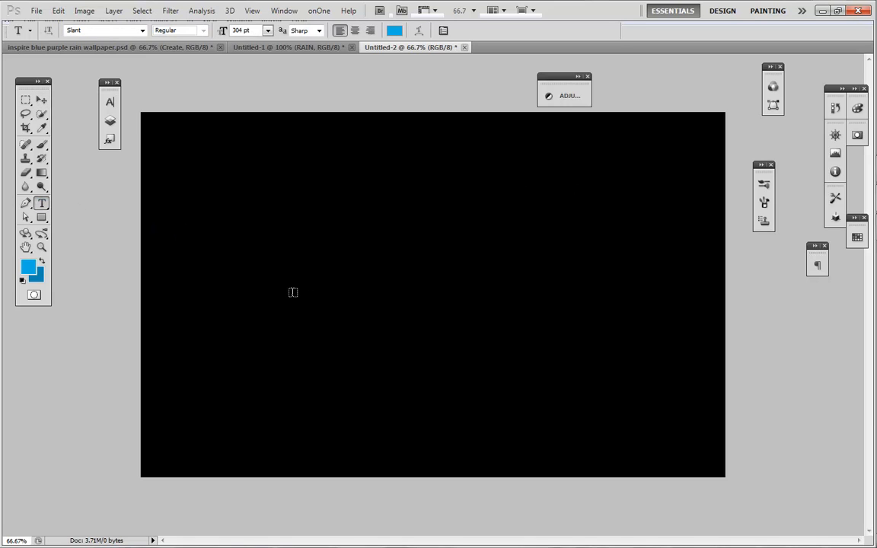
{"action": "left_click", "coordinate": [293, 292]}
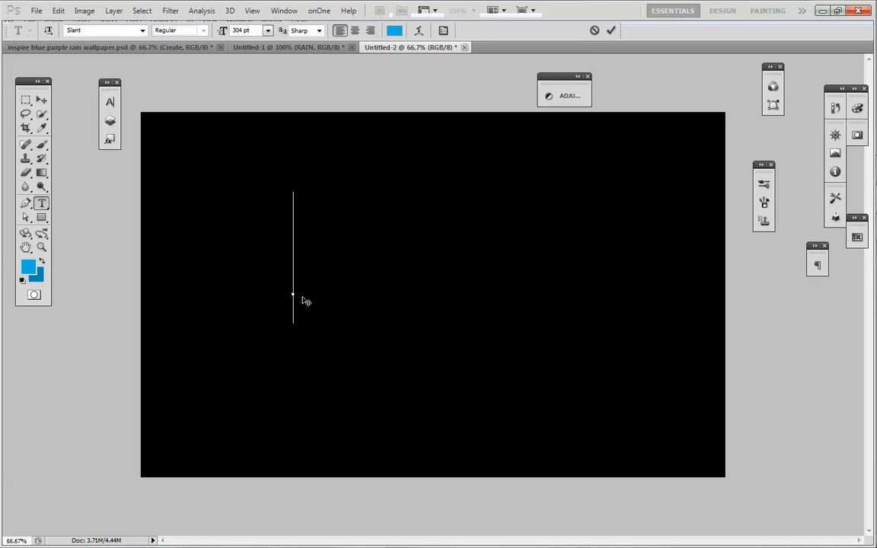
{"action": "type", "text": "RAIN"}
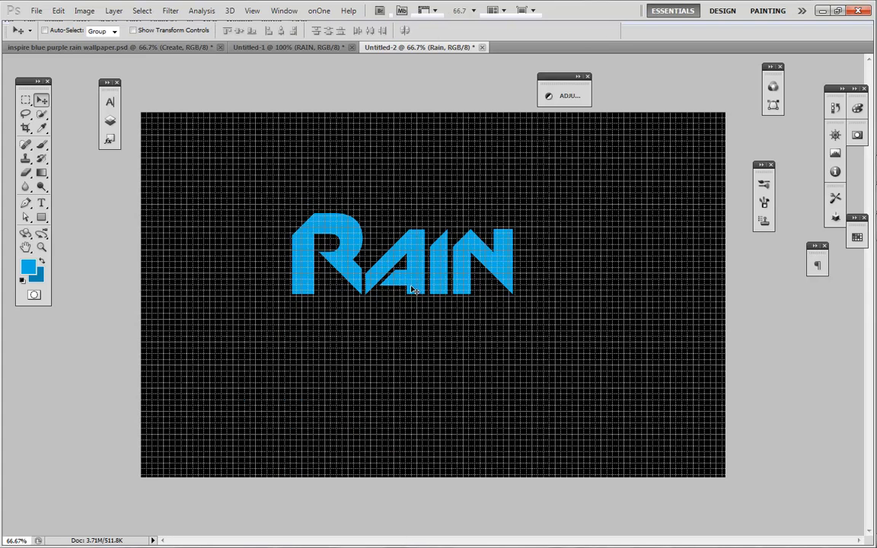
{"action": "left_click_drag", "start_coordinate": [402, 255], "coordinate": [433, 274]}
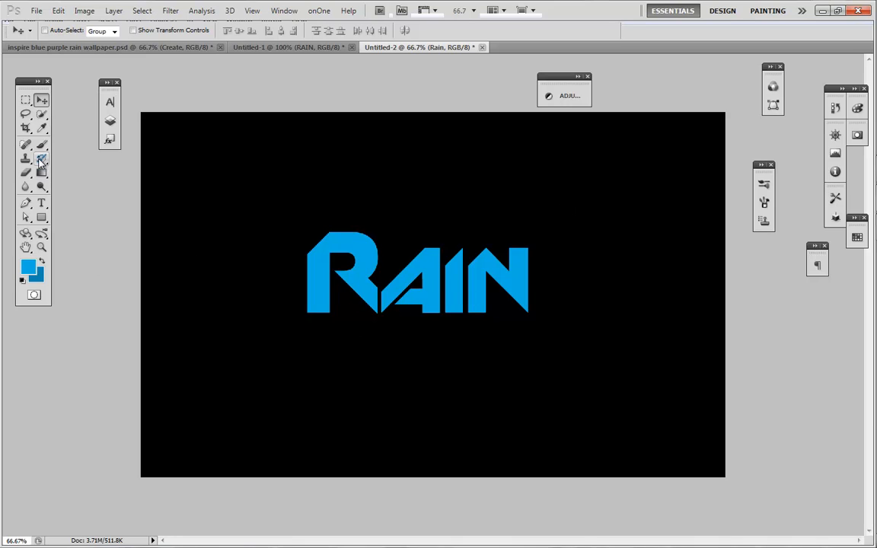
- Select the Brush tool for painting the rain streaks
{"action": "left_click", "coordinate": [25, 144]}
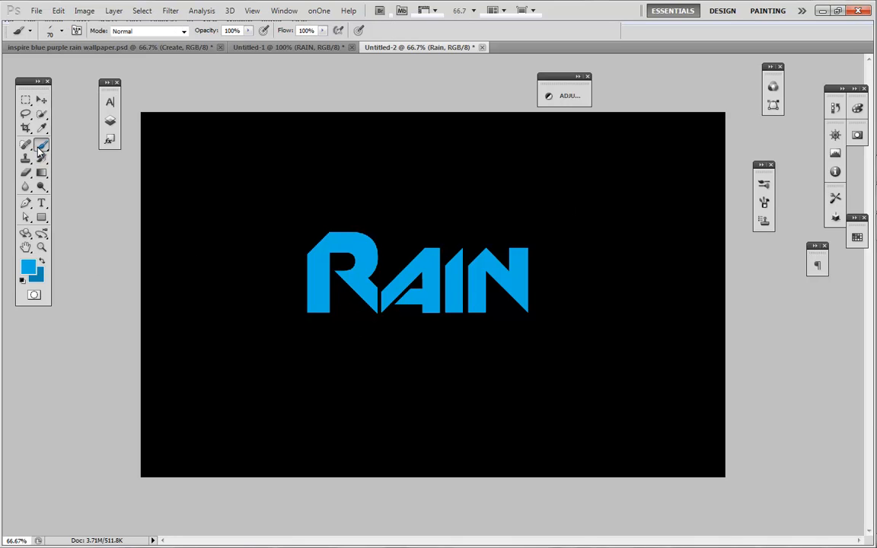
{"action": "mouse_move", "coordinate": [42, 146]}
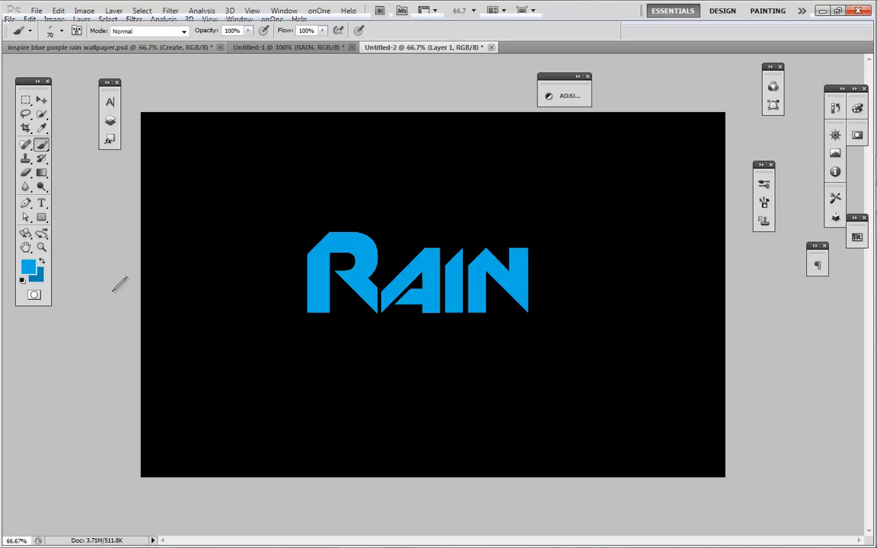
{"action": "mouse_move", "coordinate": [33, 269]}
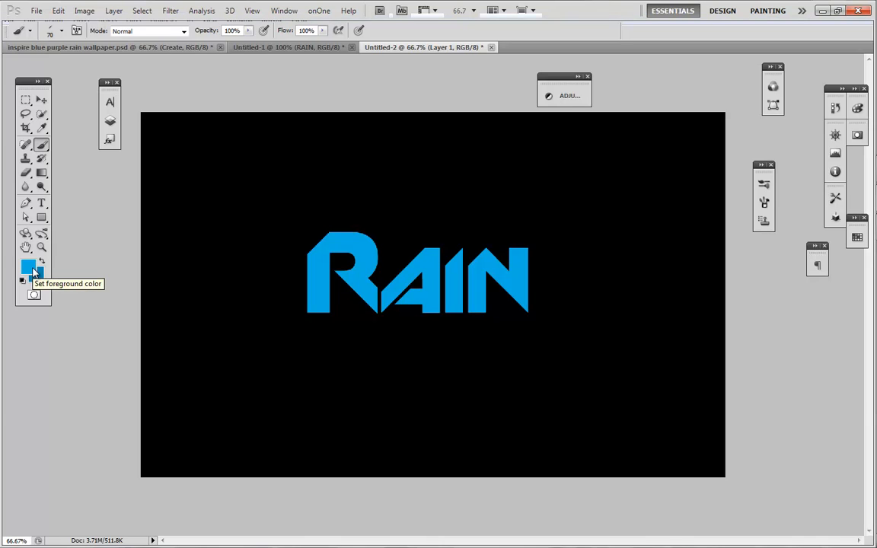
{"action": "mouse_move", "coordinate": [286, 257]}
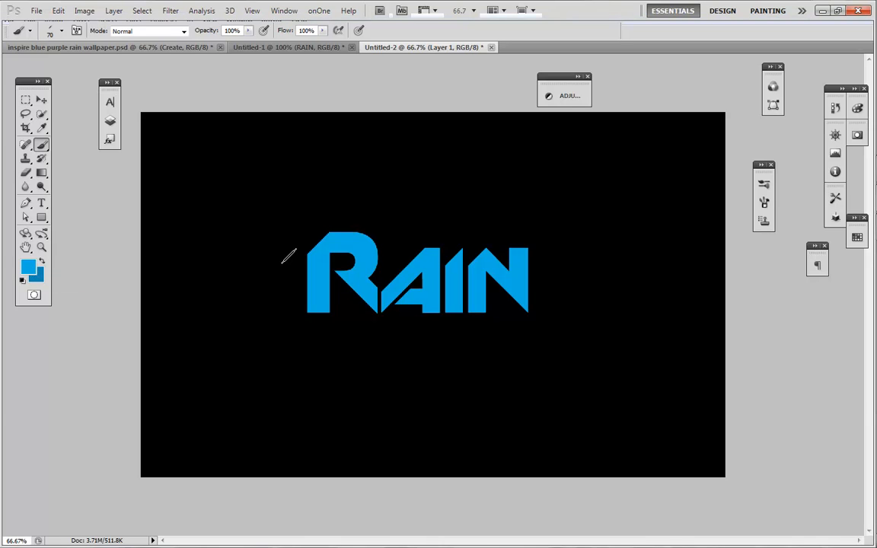
{"action": "mouse_move", "coordinate": [246, 274]}
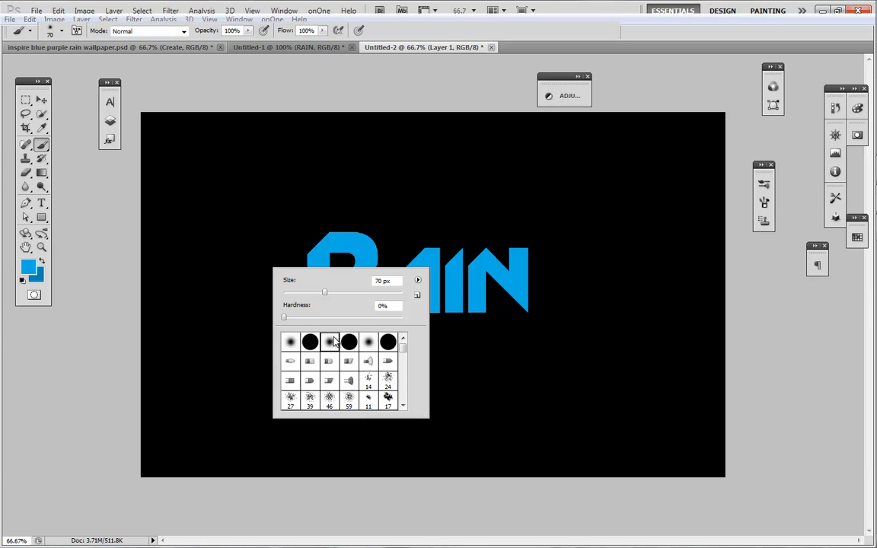
{"action": "mouse_move", "coordinate": [386, 249]}
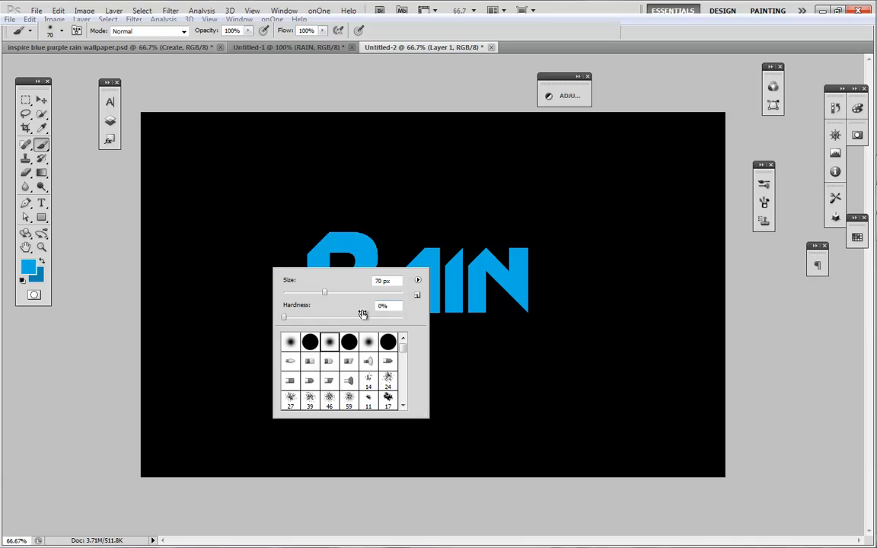
{"action": "mouse_move", "coordinate": [89, 42]}
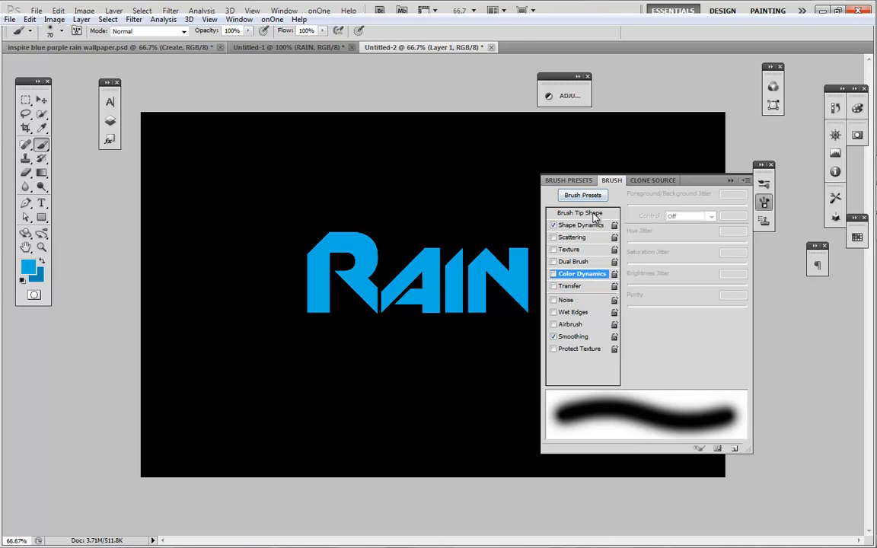
- Set the brush tip shape to 45° angle, 10% roundness and 165% spacing
{"action": "left_click", "coordinate": [580, 213]}
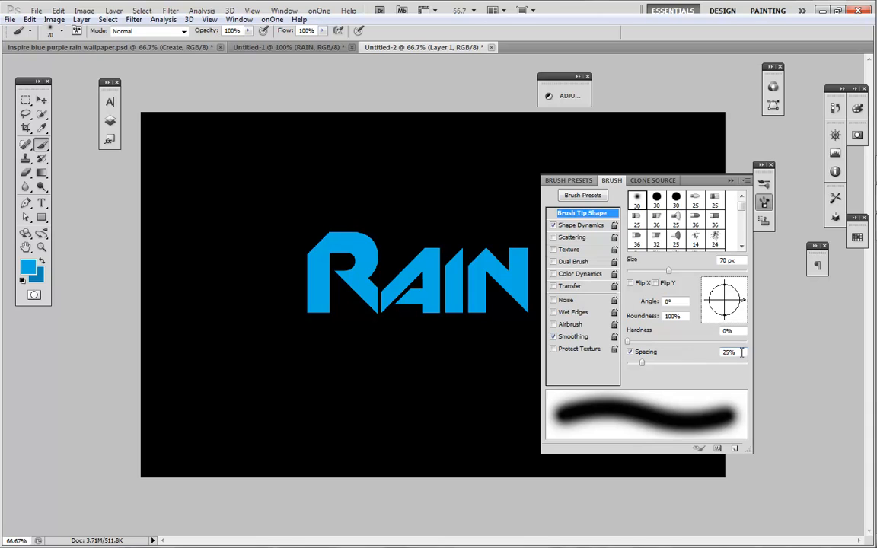
{"action": "triple_click", "coordinate": [728, 352]}
{"action": "type", "text": "165"}
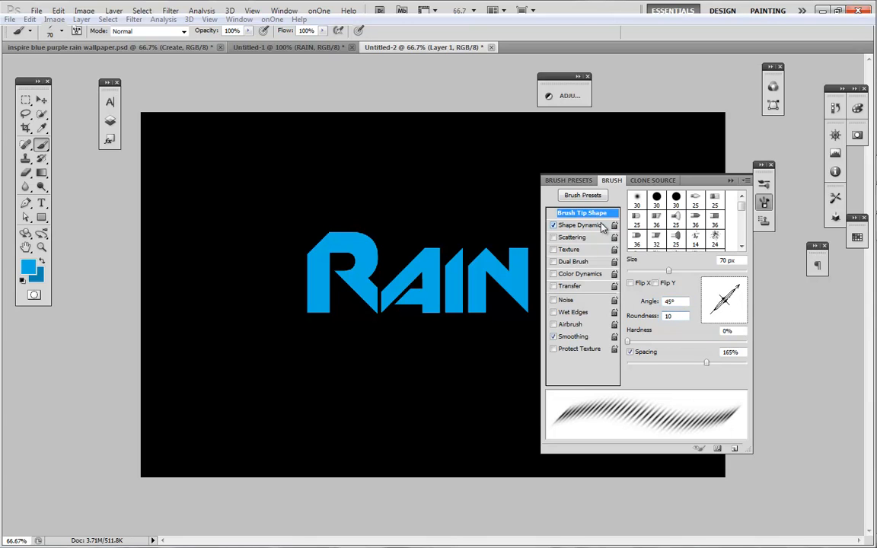
- Set Shape Dynamics size jitter to 100% and enable Scattering at 1000%
{"action": "left_click", "coordinate": [580, 224]}
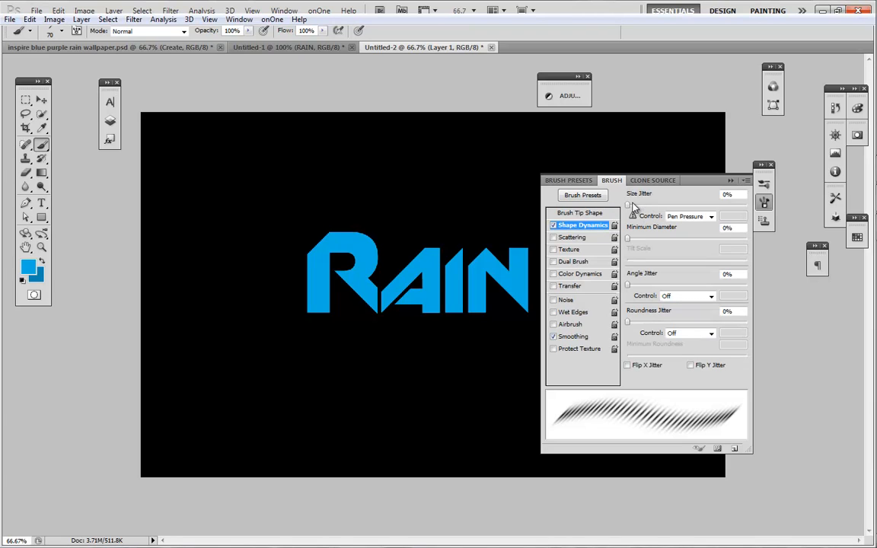
{"action": "left_click_drag", "start_coordinate": [628, 205], "coordinate": [745, 206]}
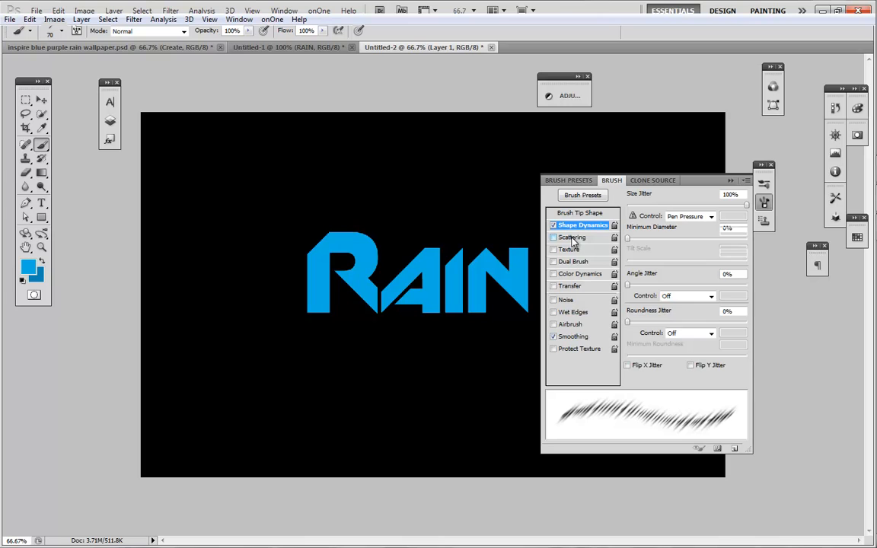
{"action": "left_click", "coordinate": [573, 237]}
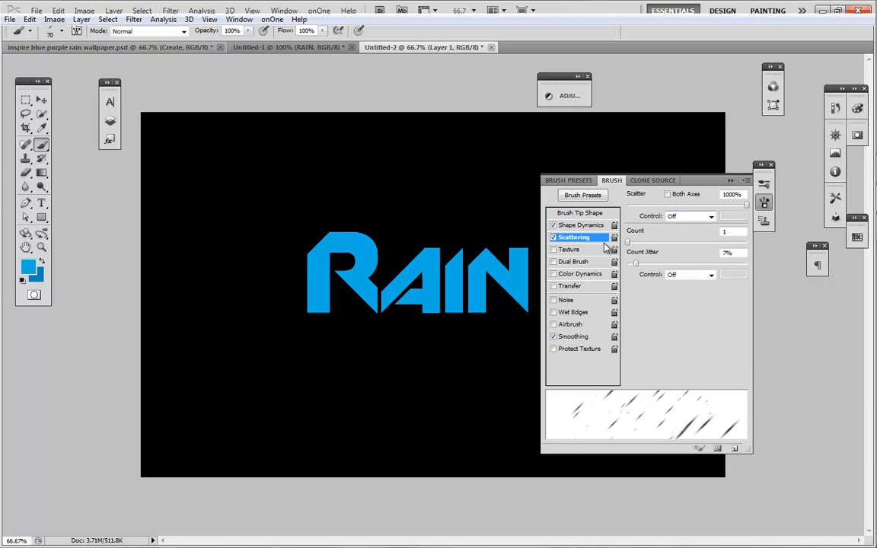
{"action": "mouse_move", "coordinate": [569, 279]}
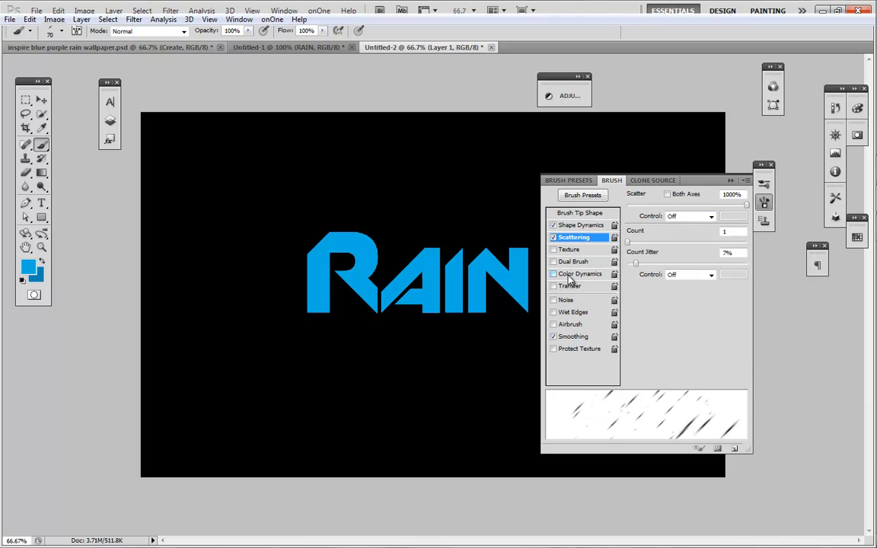
- Enable Transfer with 45% opacity jitter and Color Dynamics with 100% foreground/background jitter
{"action": "left_click", "coordinate": [553, 286]}
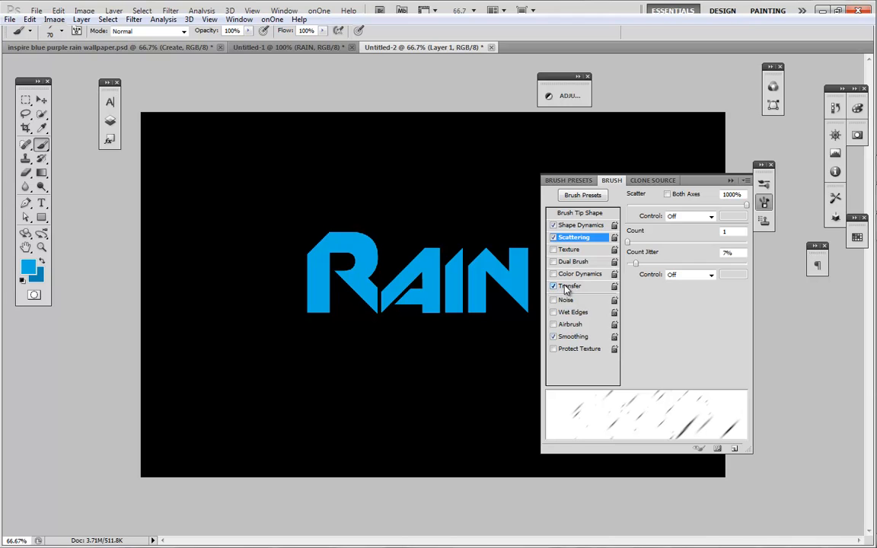
{"action": "left_click", "coordinate": [571, 285]}
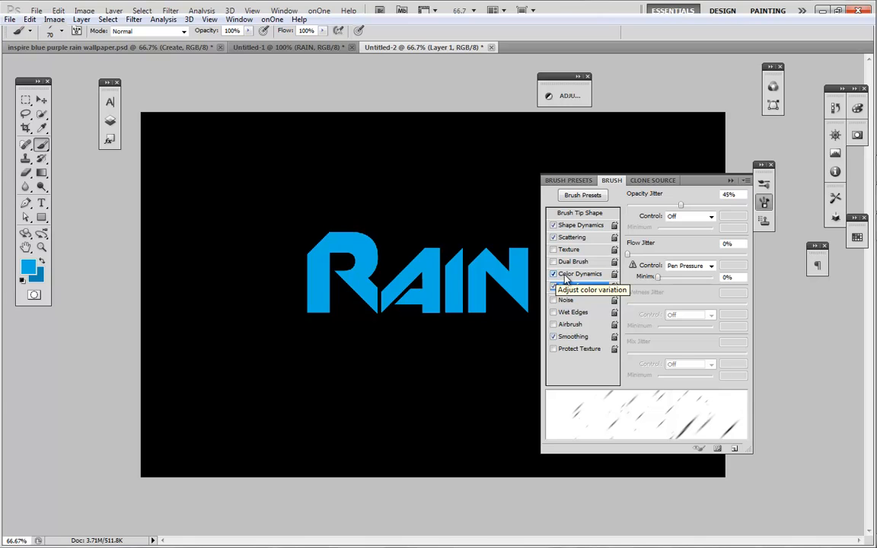
{"action": "left_click", "coordinate": [580, 273]}
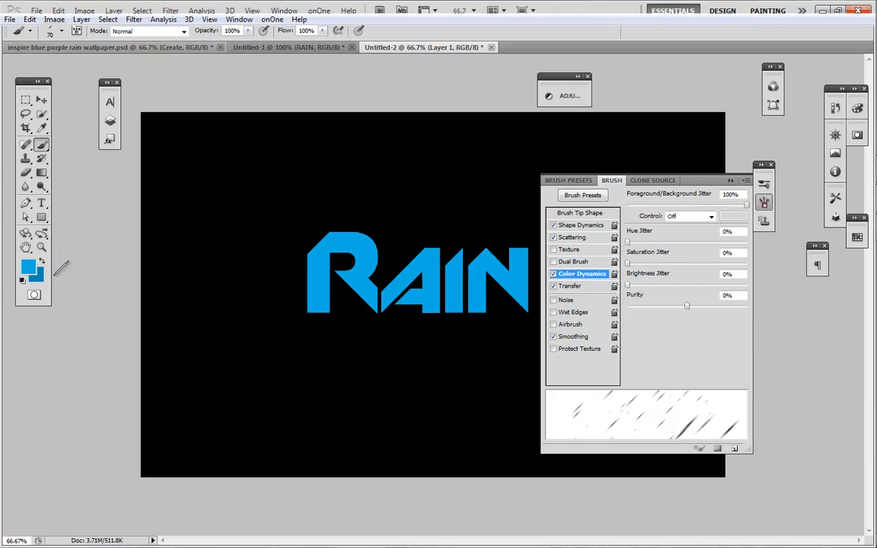
{"action": "left_click", "coordinate": [771, 165]}
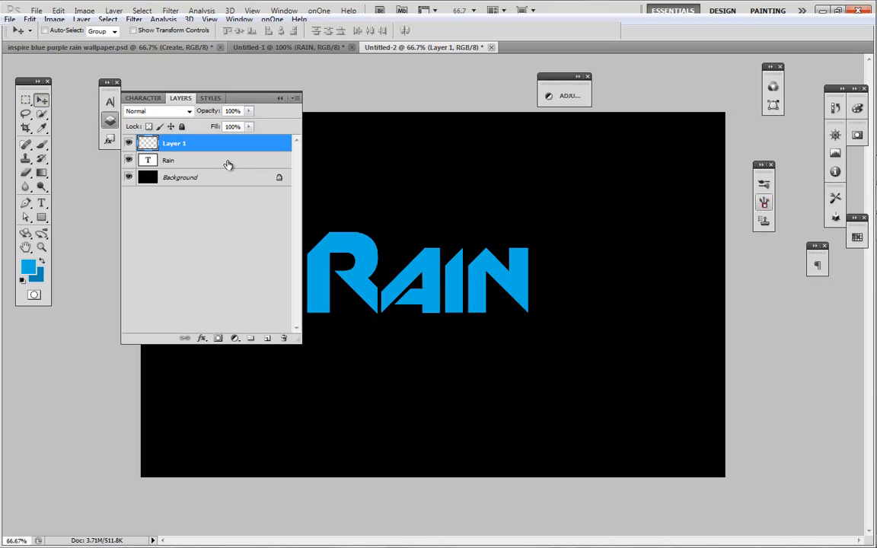
- Copy the layer style from the RAIN text layer in Untitled-1
{"action": "left_click", "coordinate": [169, 160]}
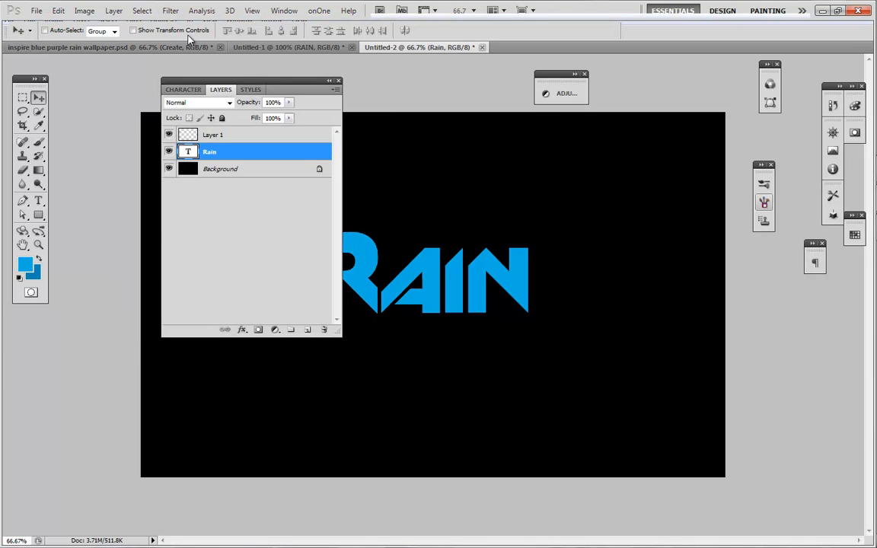
{"action": "mouse_move", "coordinate": [394, 177]}
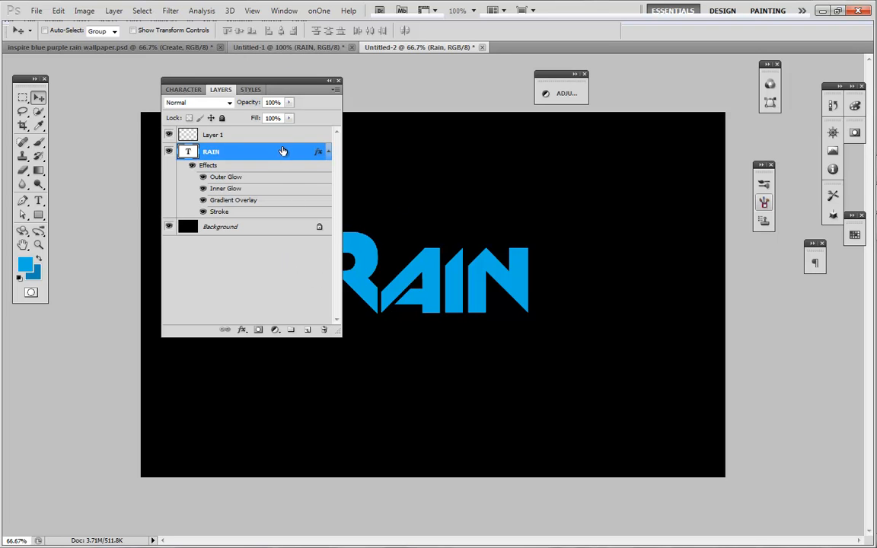
{"action": "right_click", "coordinate": [211, 151]}
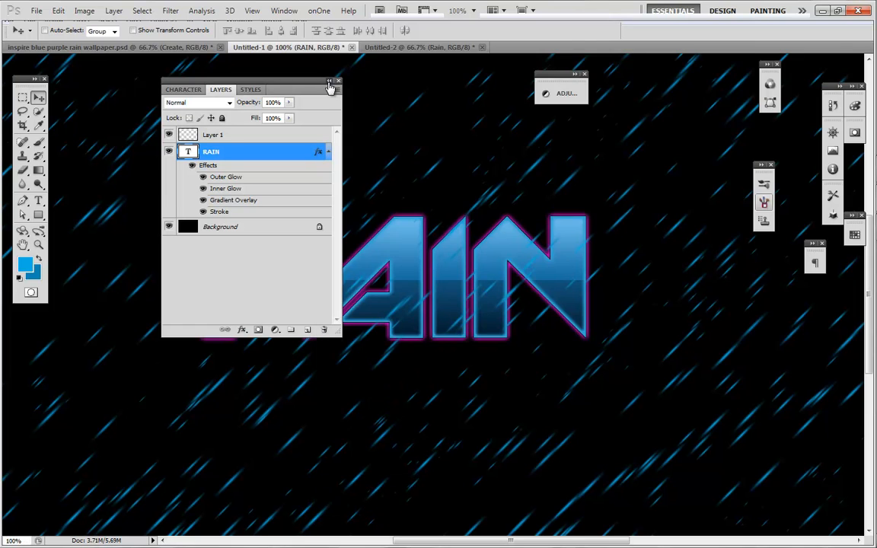
{"action": "left_click", "coordinate": [338, 81]}
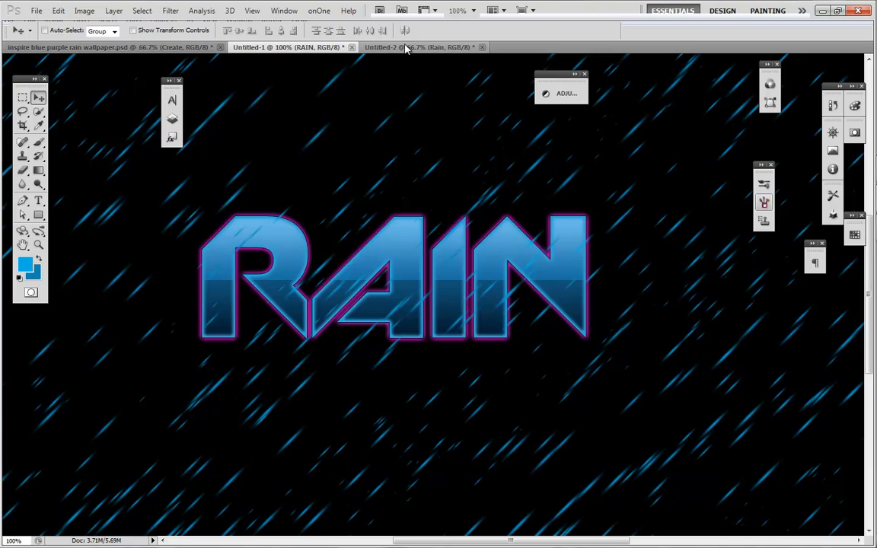
- Paste the style onto Rain in Untitled-2, then select Layer 1 with the Brush tool
{"action": "left_click", "coordinate": [418, 47]}
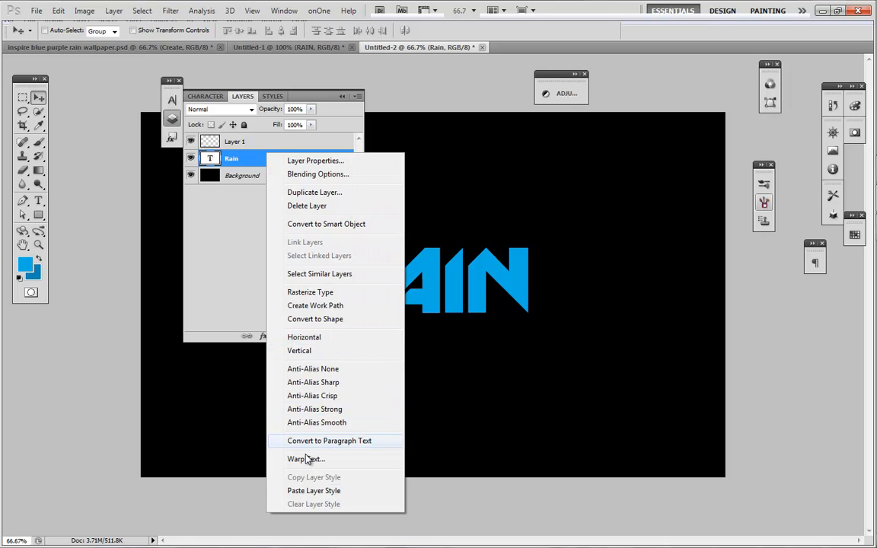
{"action": "left_click", "coordinate": [314, 490]}
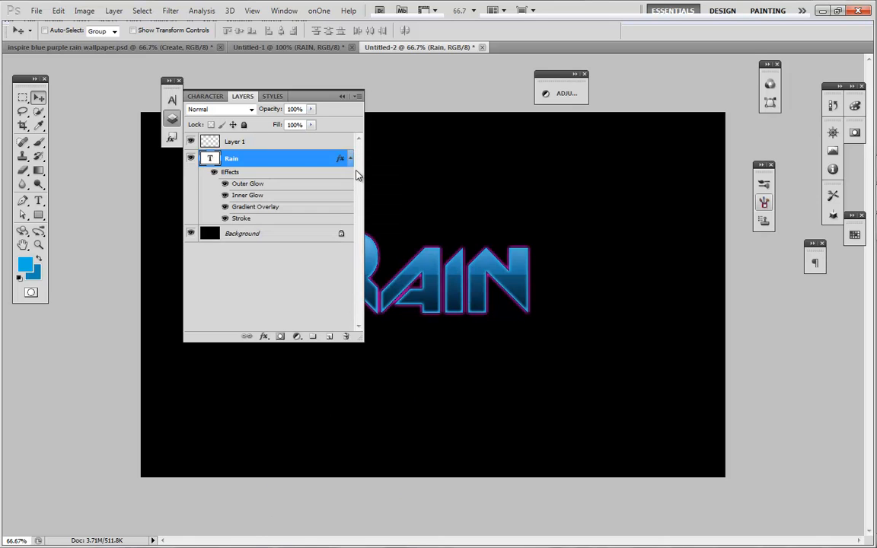
{"action": "left_click", "coordinate": [350, 159]}
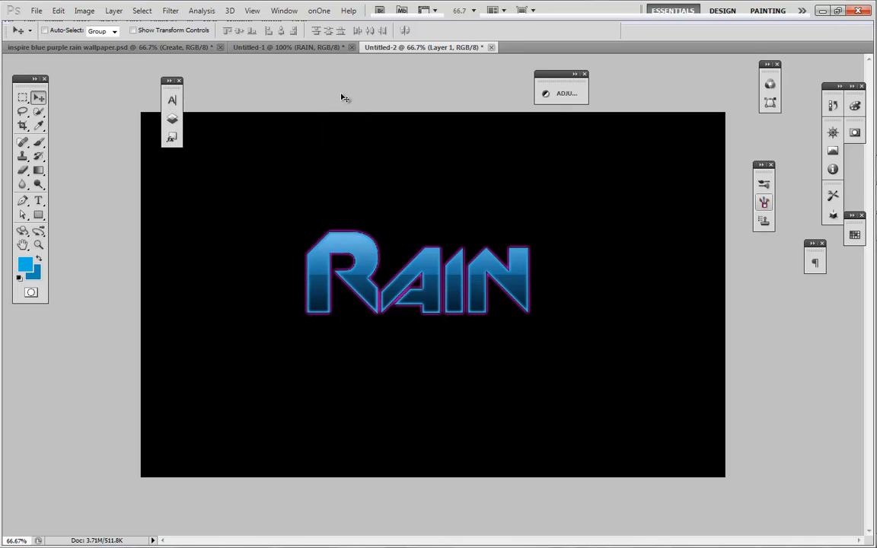
{"action": "left_click", "coordinate": [23, 142]}
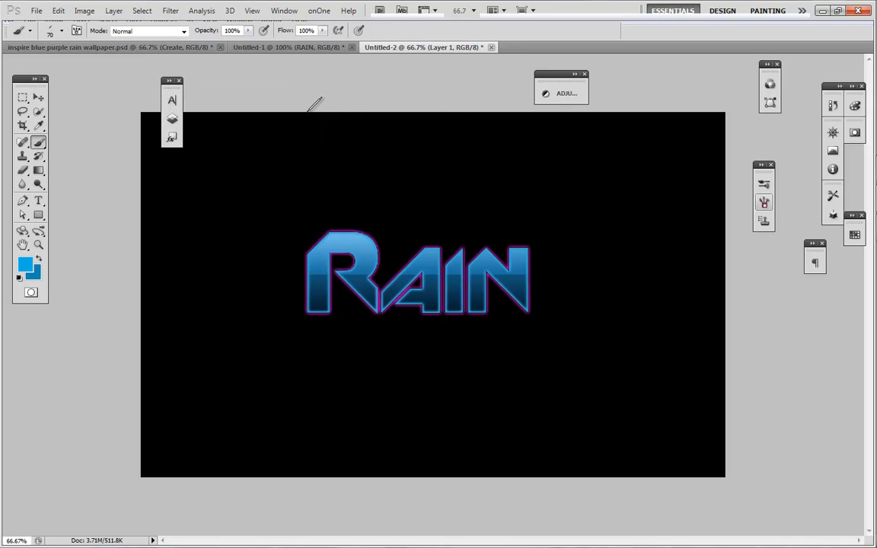